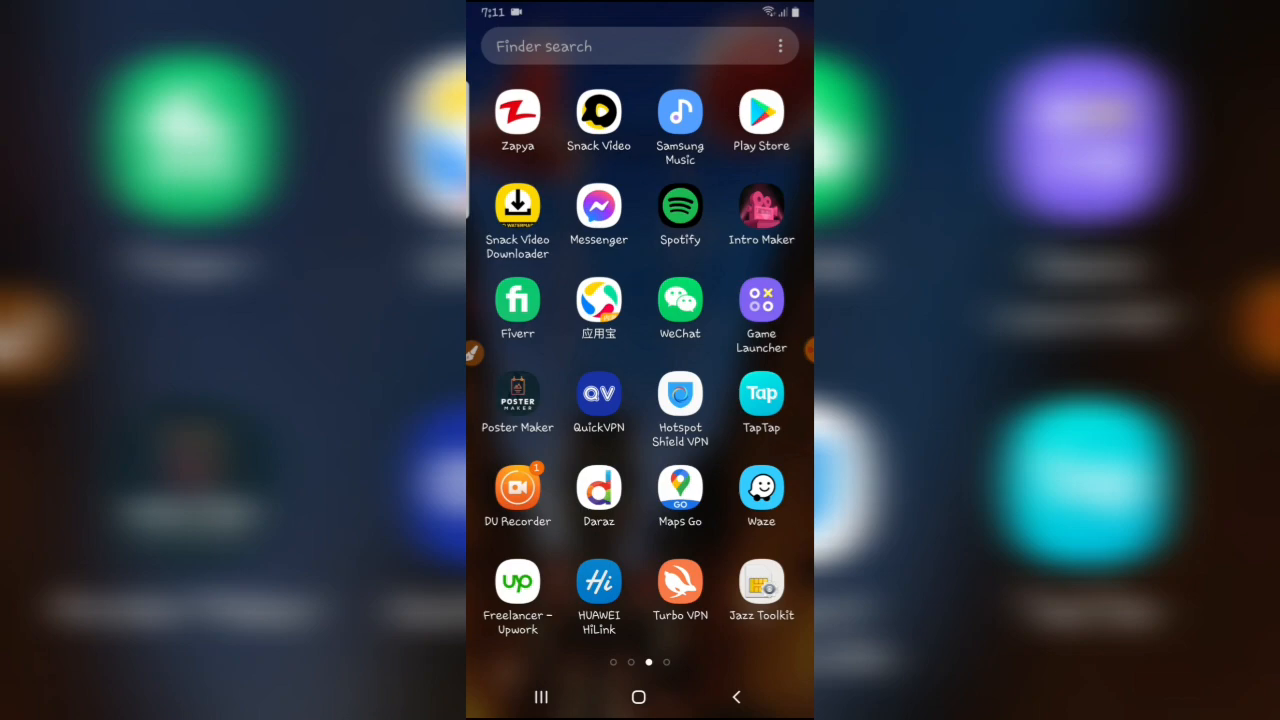
- Search Play Store for 'tap trans' and open the Tap To Translate Screen listing
click(760, 110)
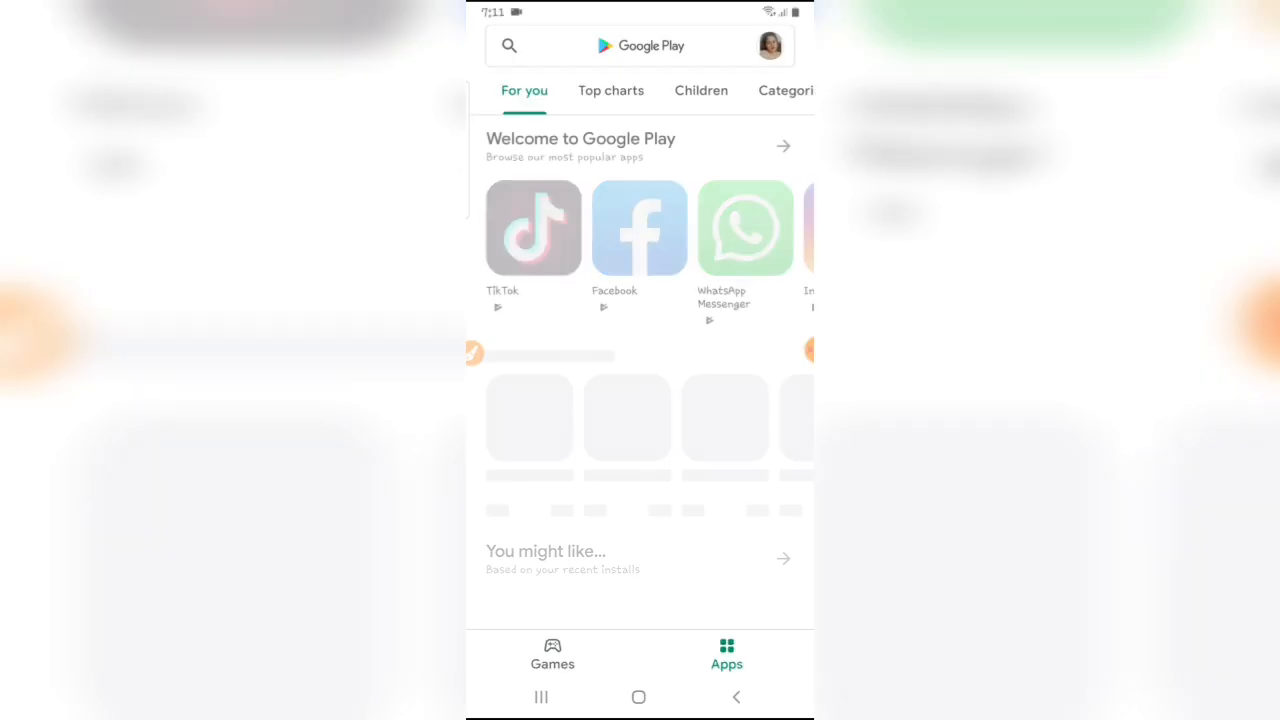
text(tsp)
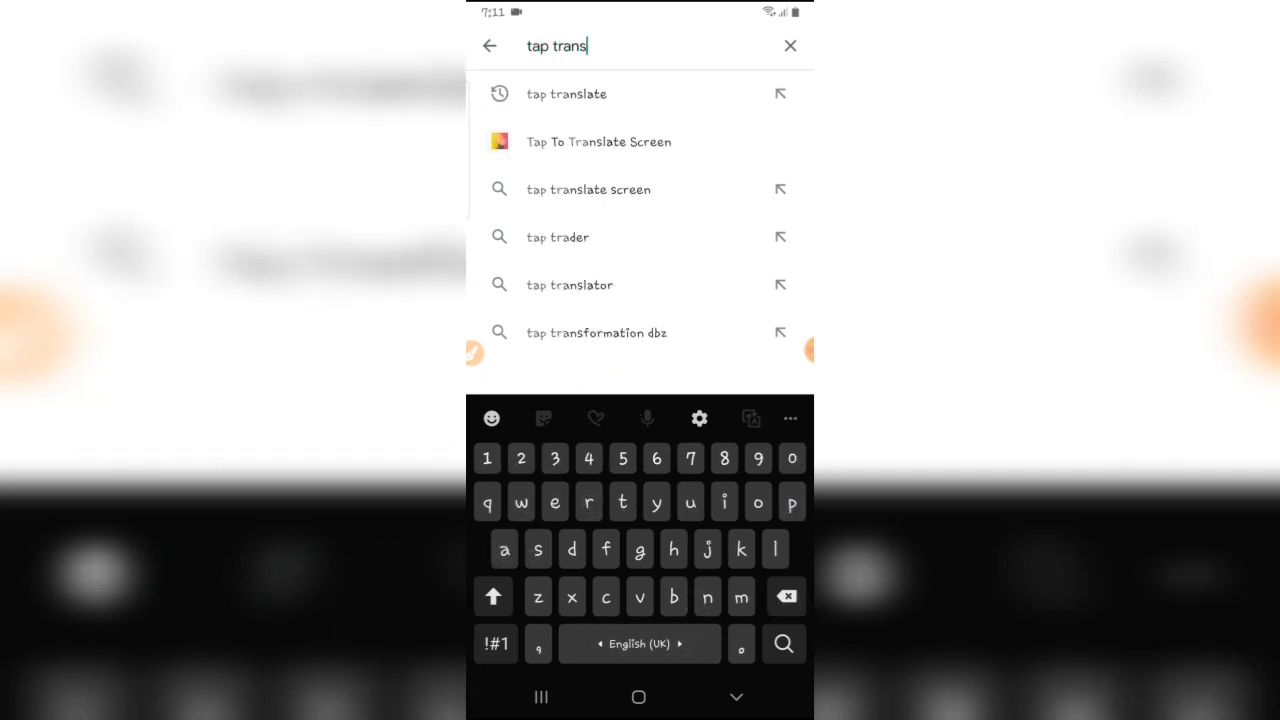
click(598, 140)
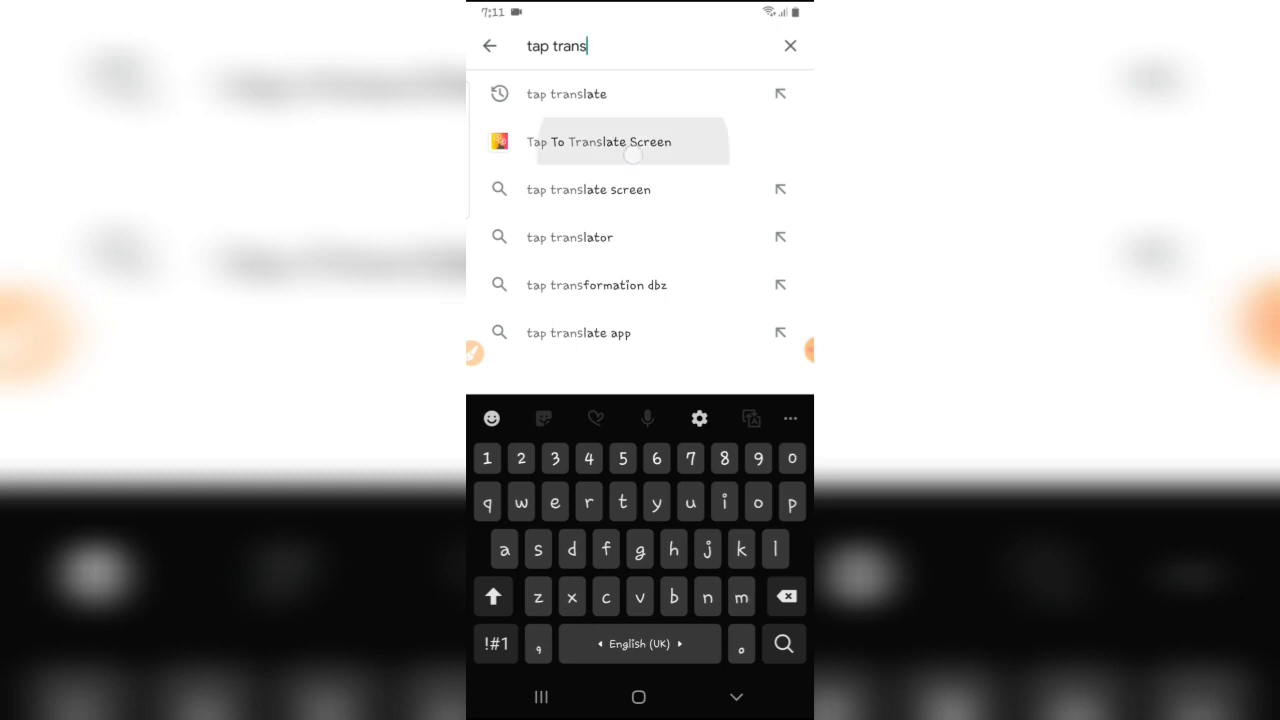
click(600, 140)
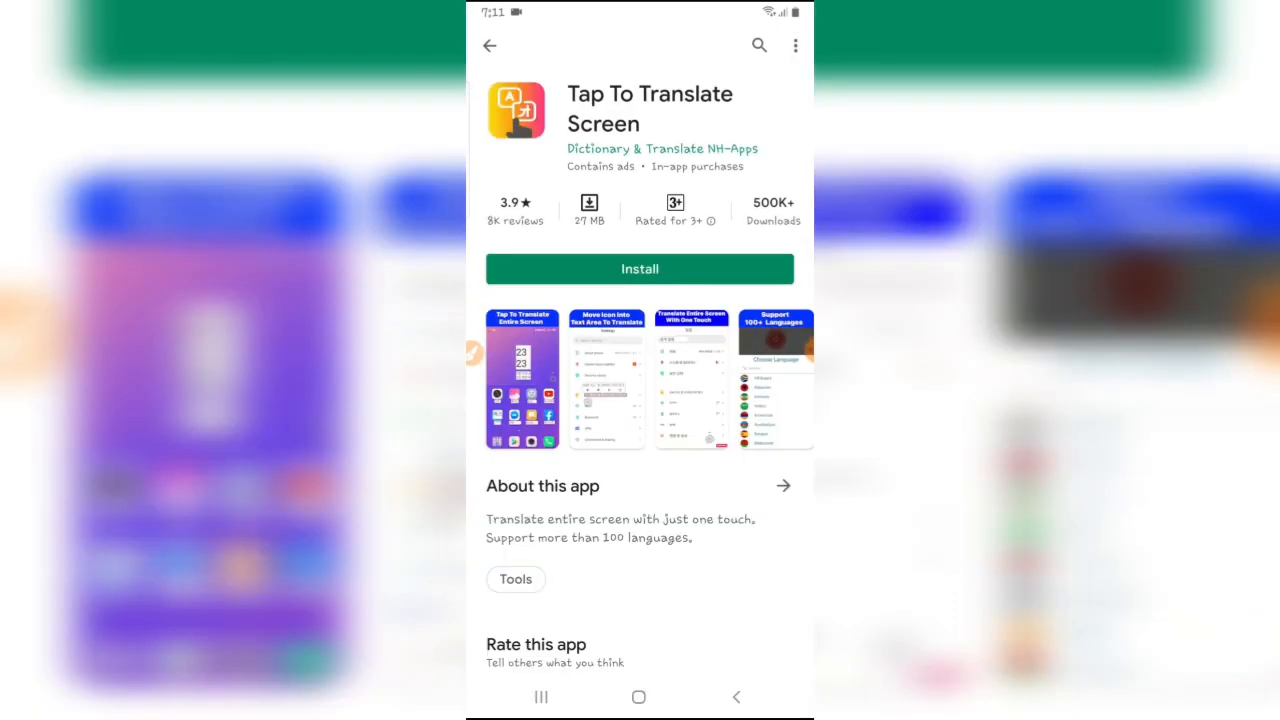
- Install Tap To Translate Screen from its Play Store listing
click(640, 268)
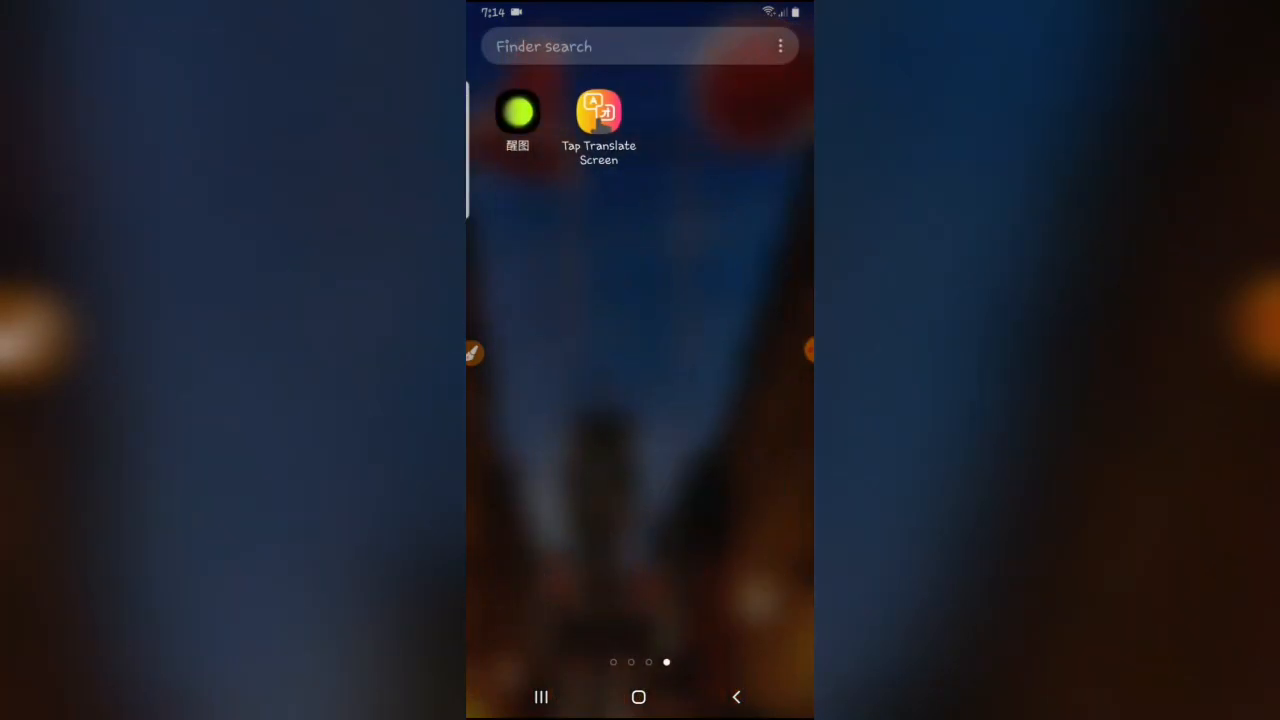
- Launch the translator and dismiss its tutorial popup to reach the home screen
click(598, 110)
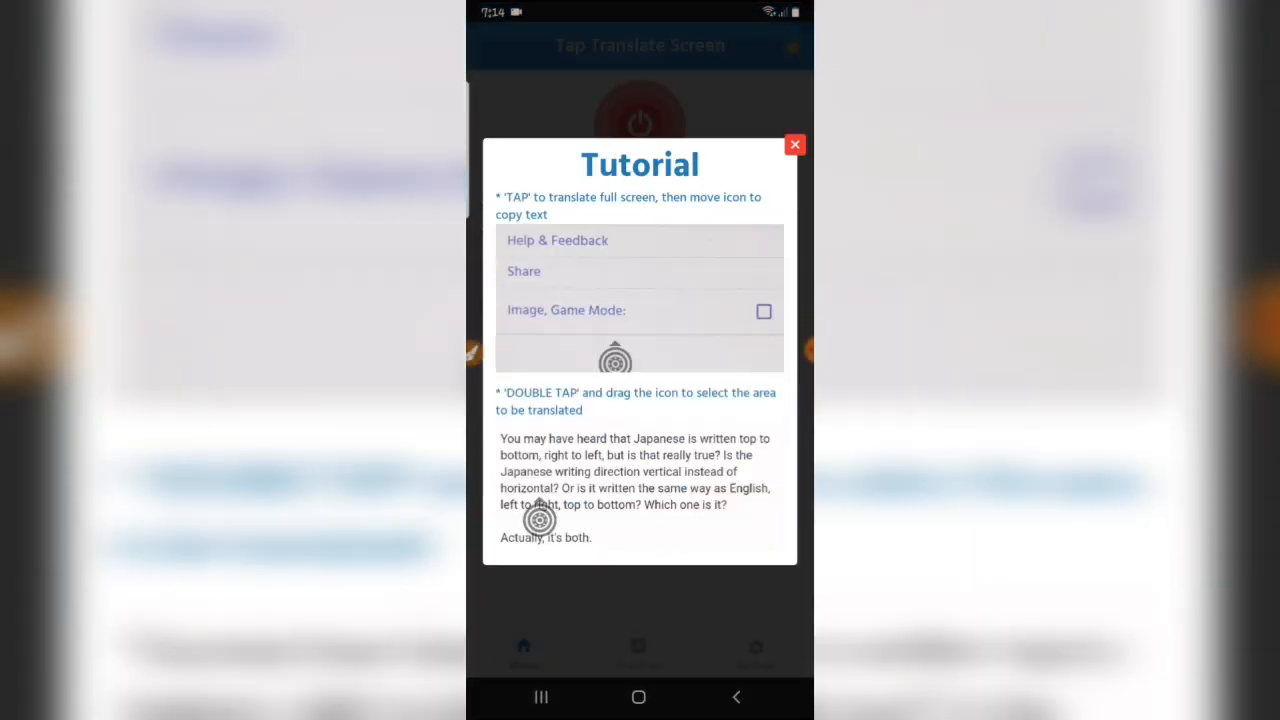
drag(538, 518, 644, 518)
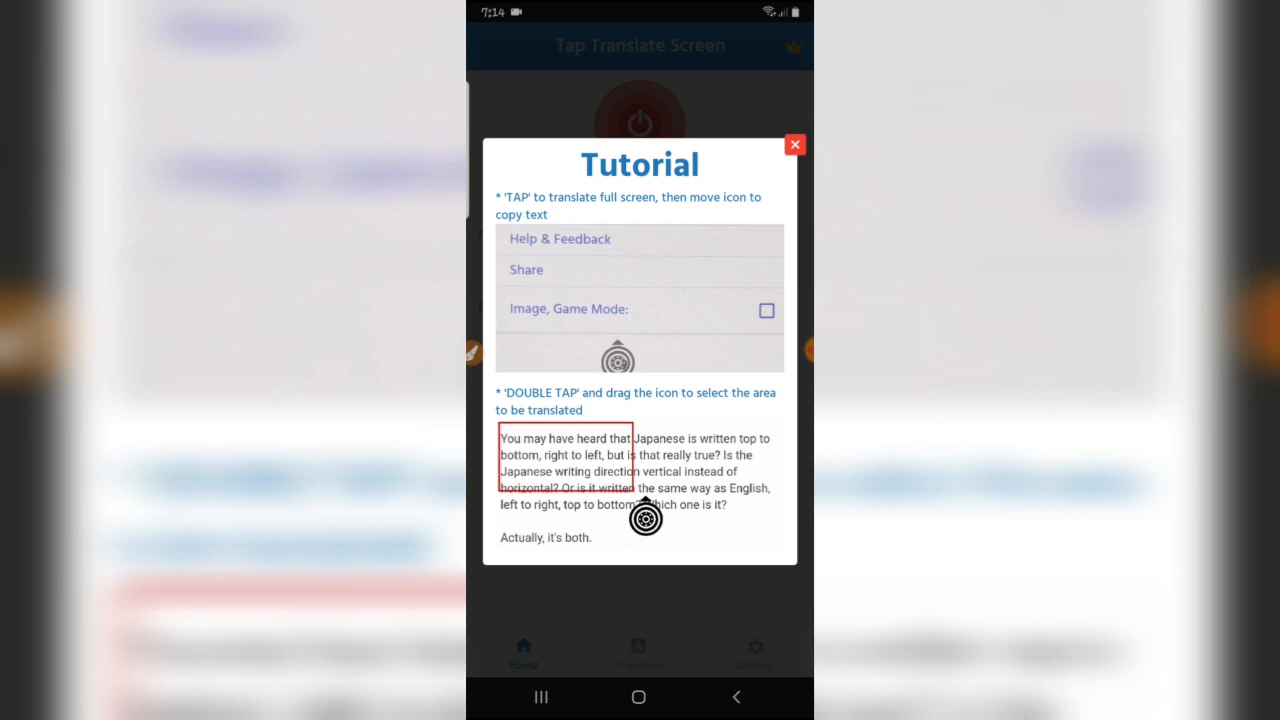
click(796, 144)
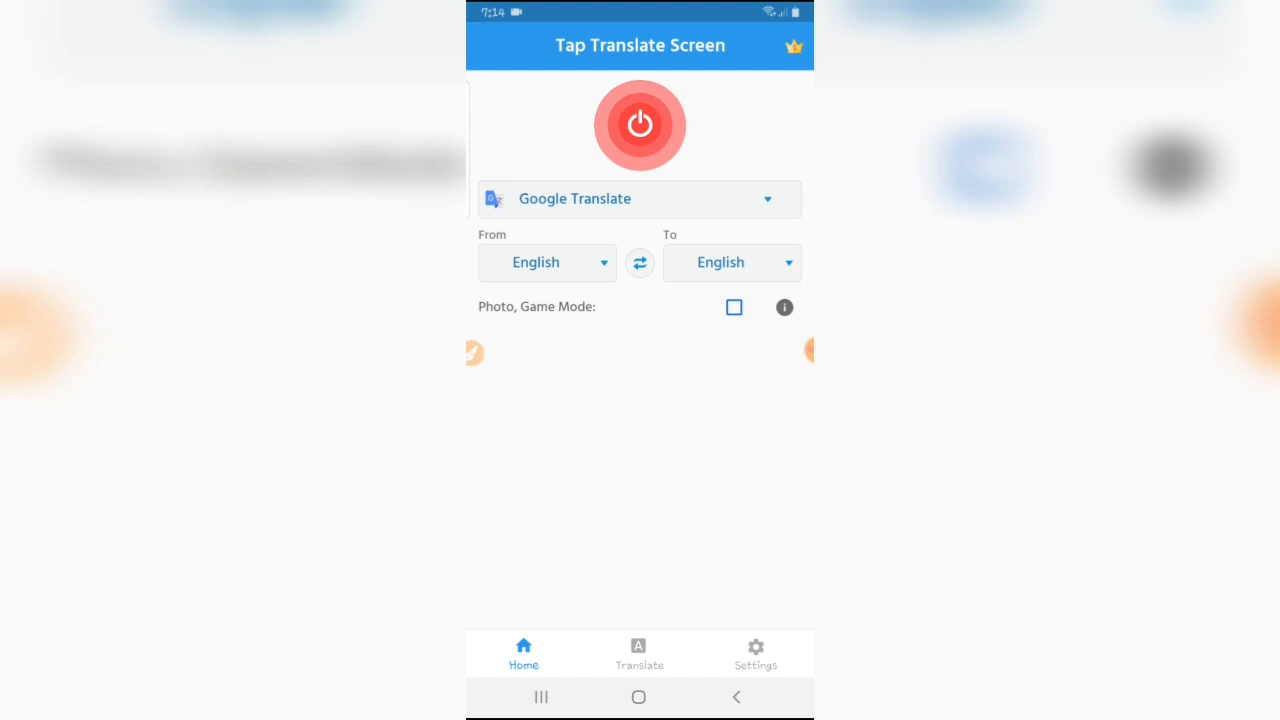
- Set the From language to Chinese - Traditional and allow access to media files
click(548, 262)
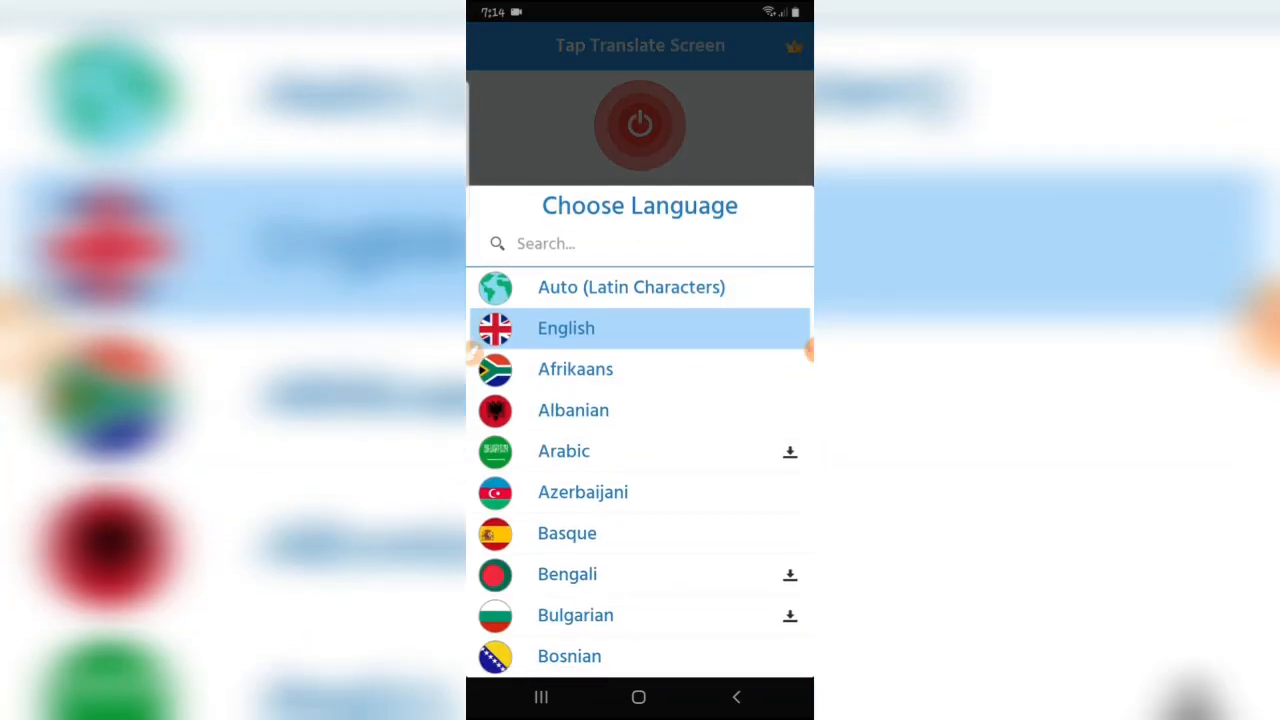
text(c)
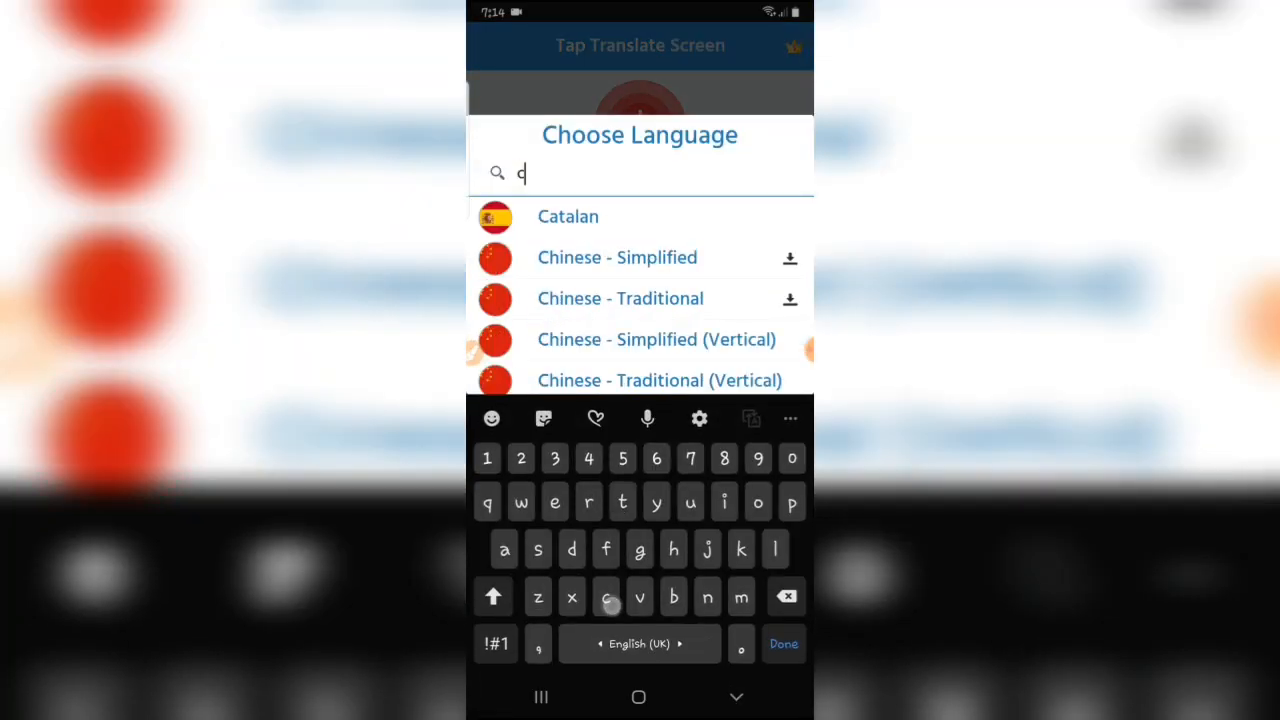
text(hi)
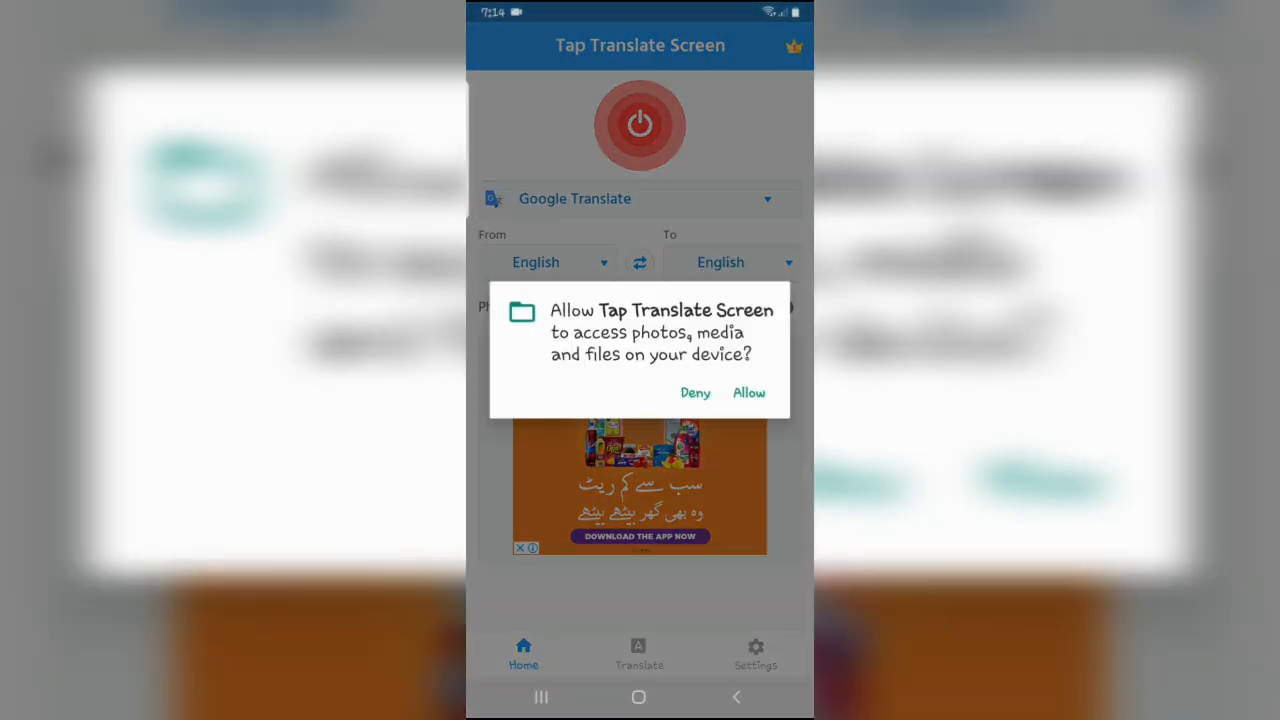
click(748, 392)
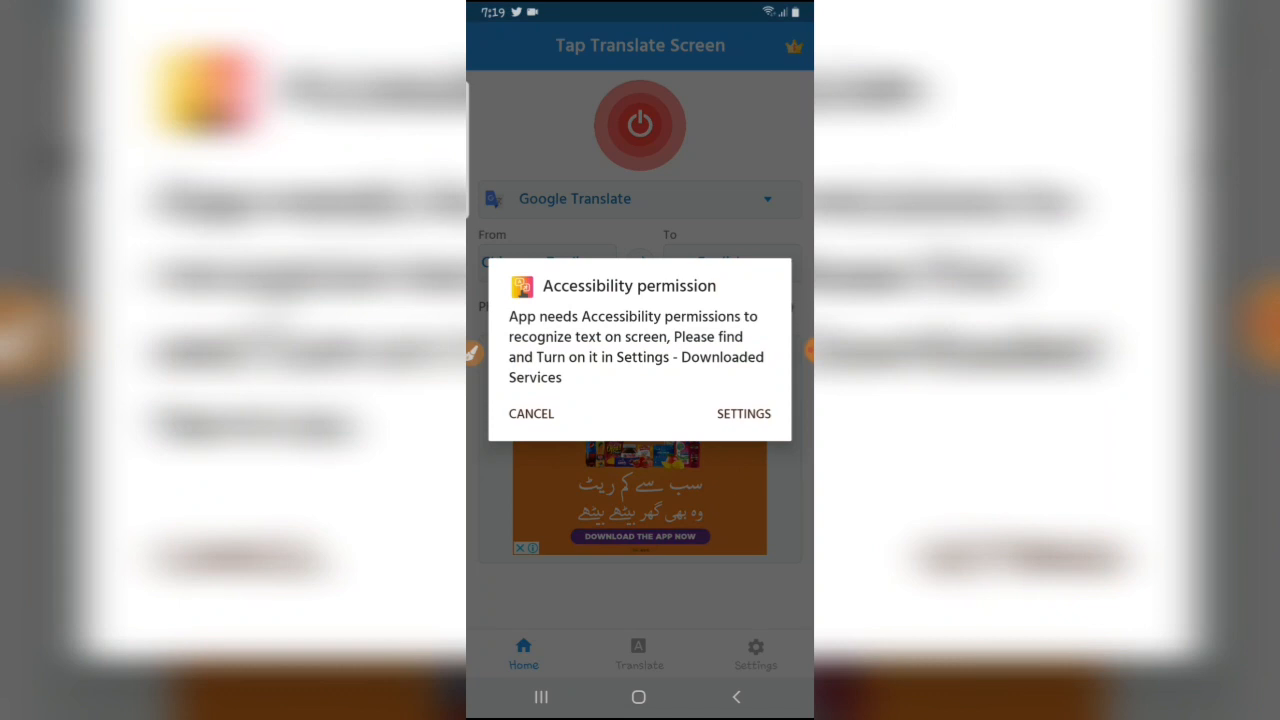
- Enable the Tap Translate Screen accessibility service in Settings and return to the app
click(744, 412)
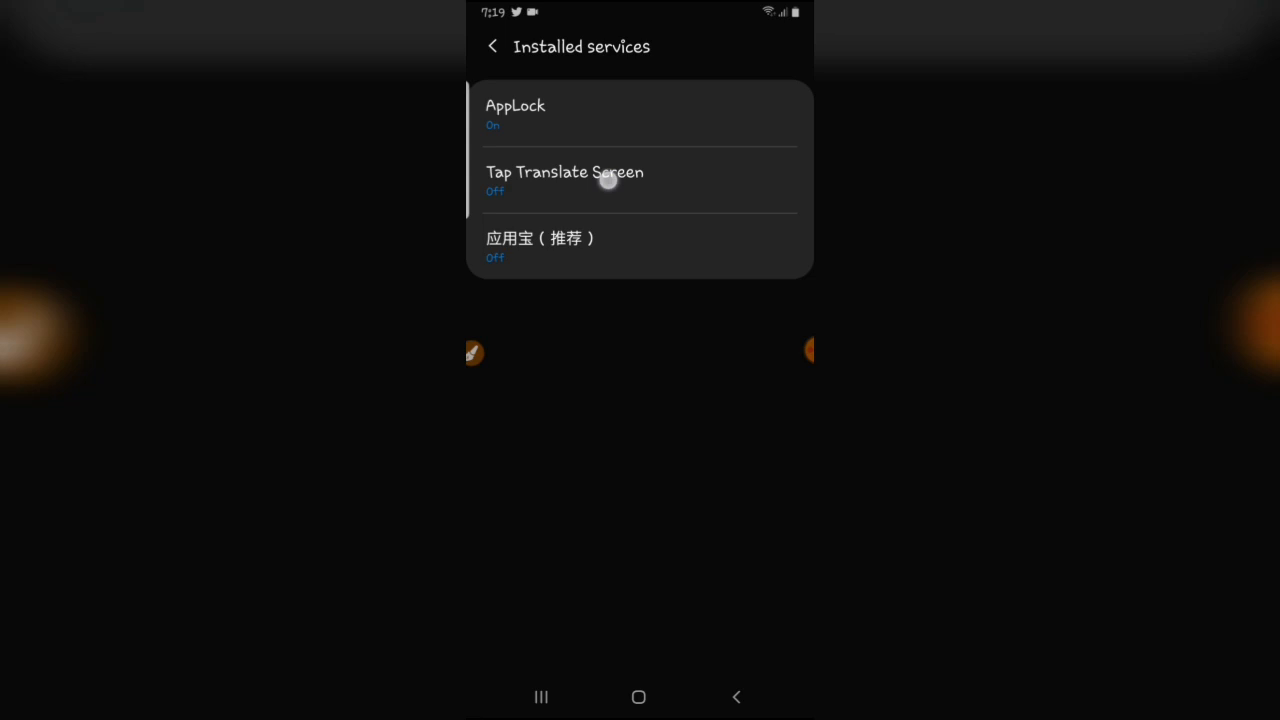
click(564, 180)
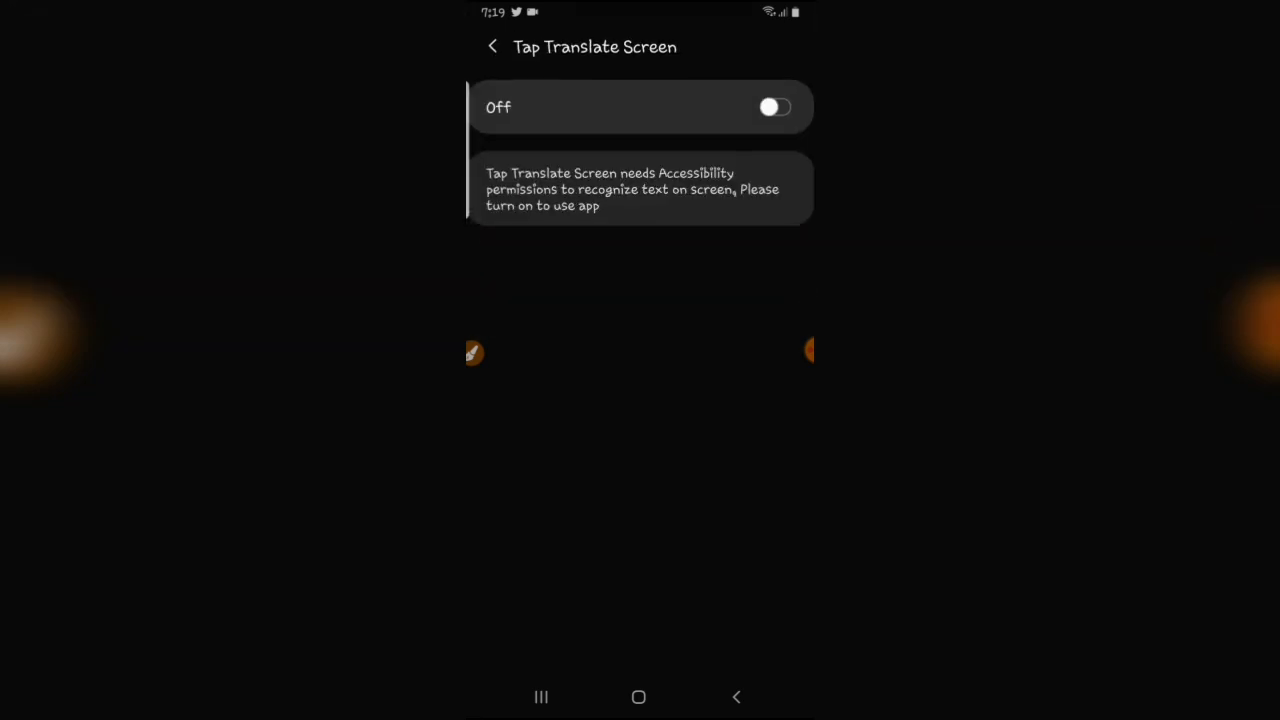
click(776, 108)
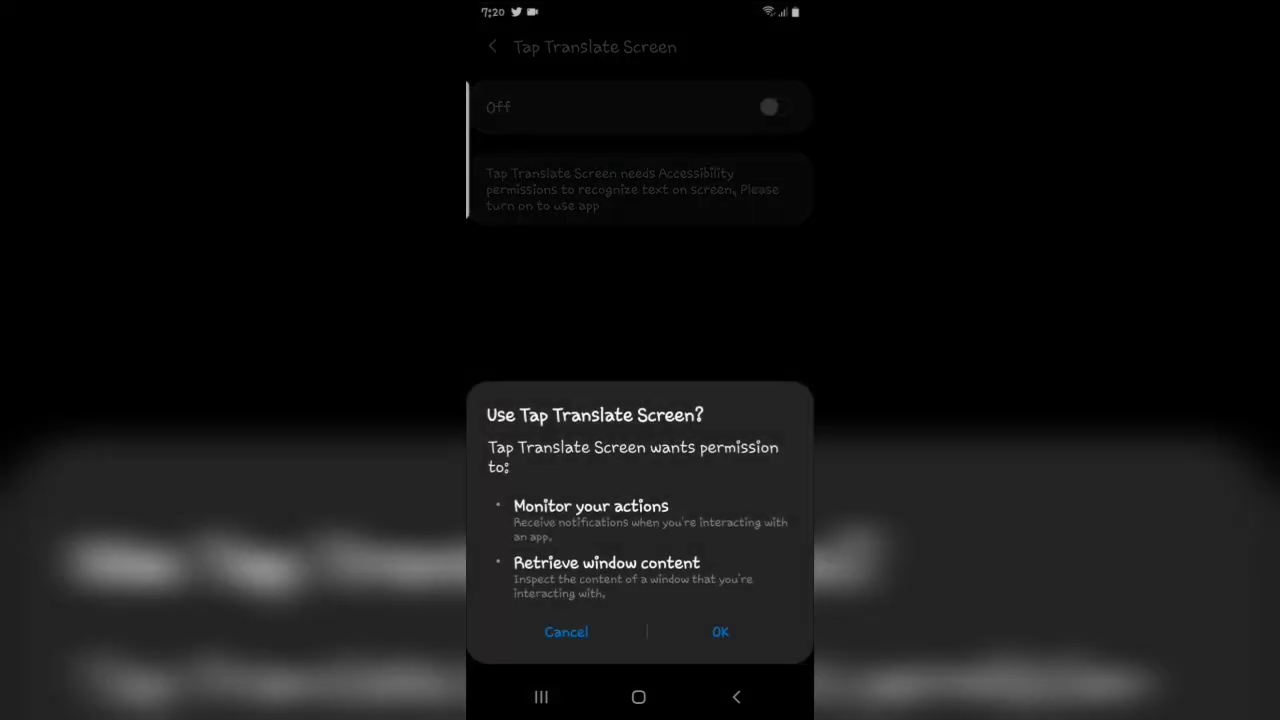
click(720, 632)
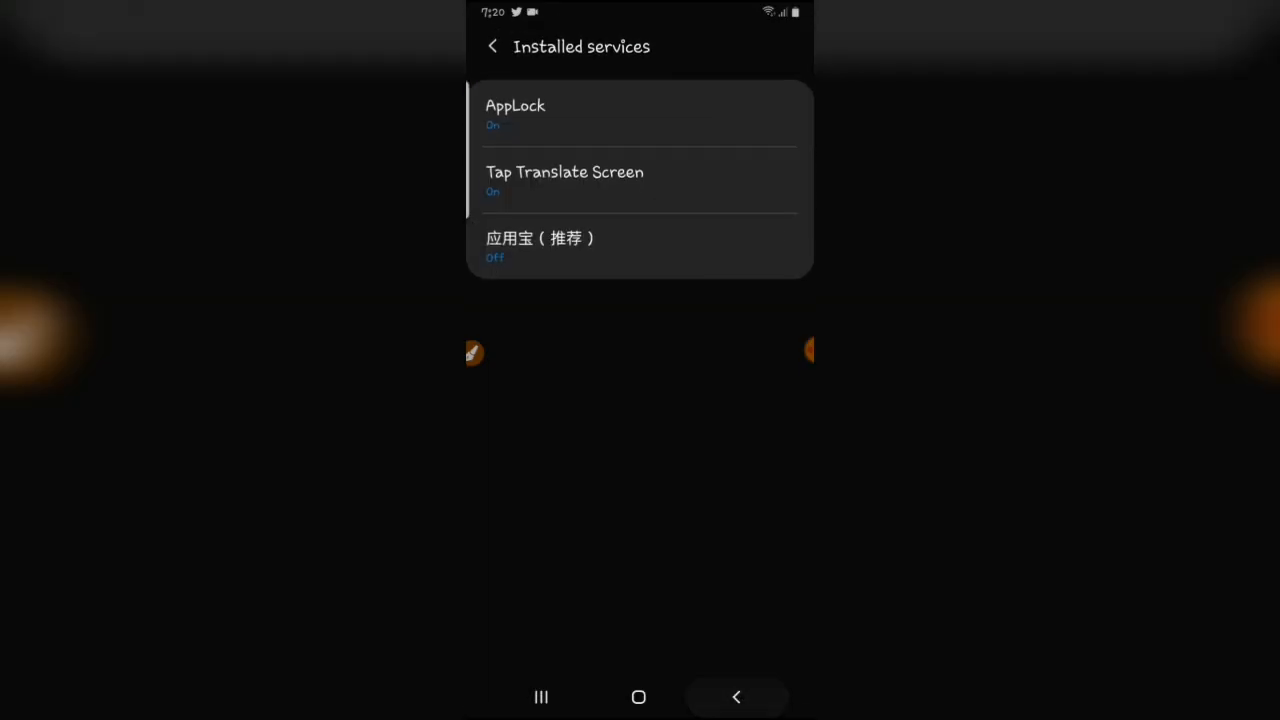
click(564, 180)
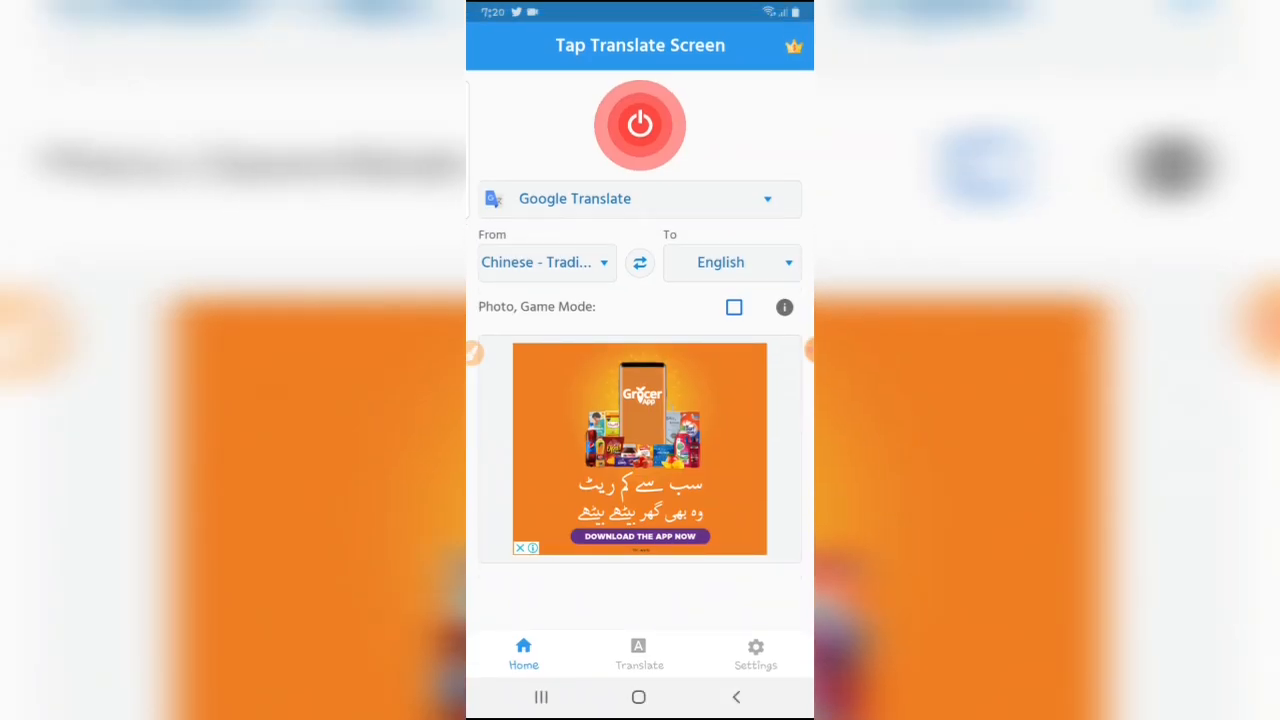
- Grant the translator the Appear on top permission in Android Settings
click(732, 262)
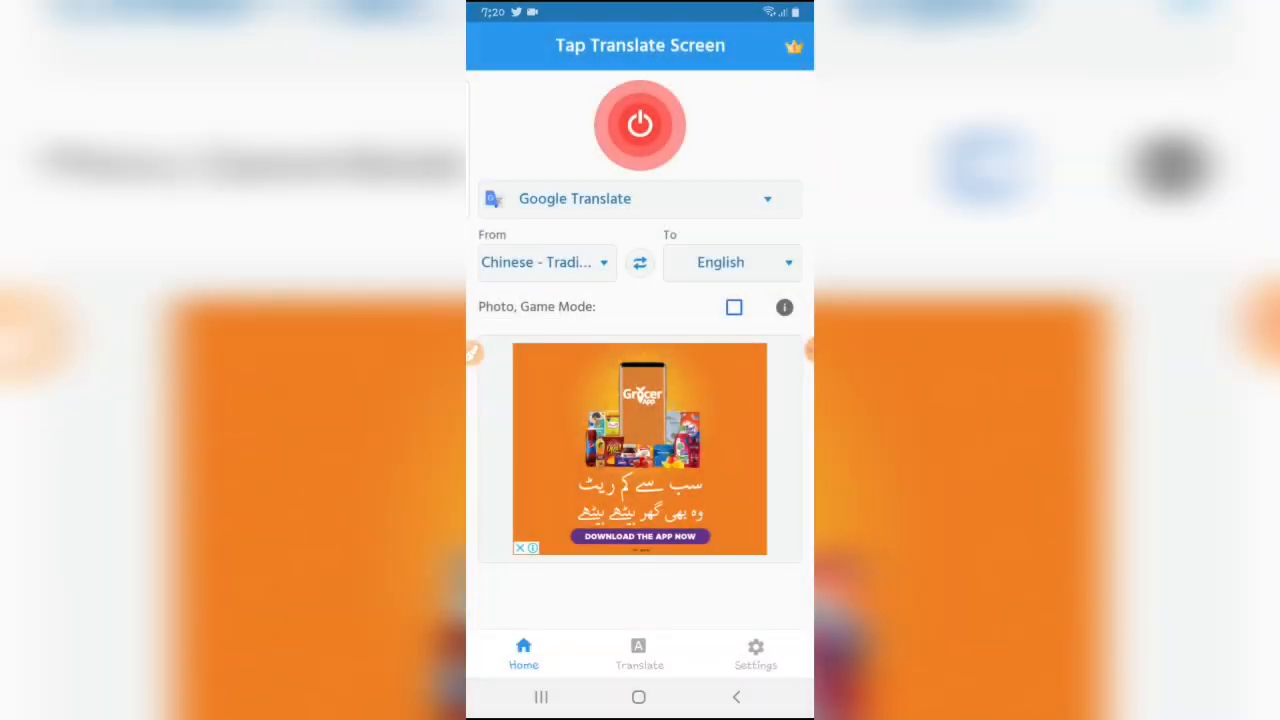
click(640, 124)
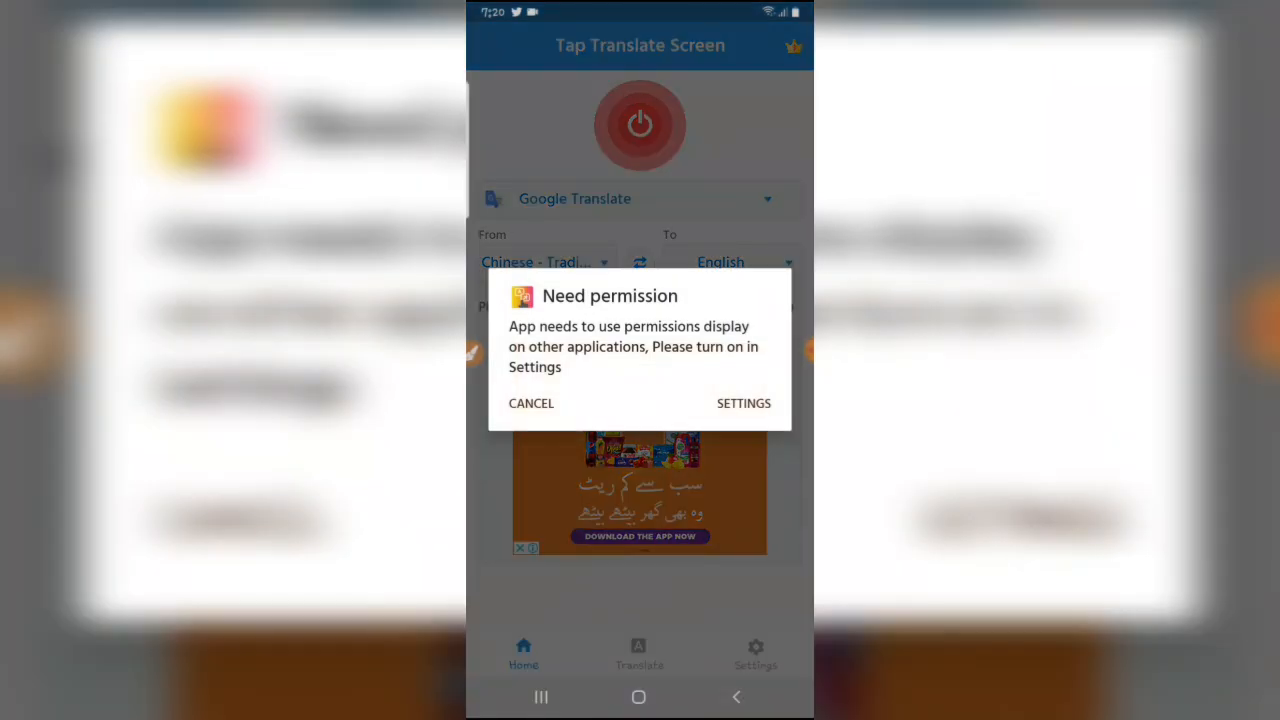
click(744, 404)
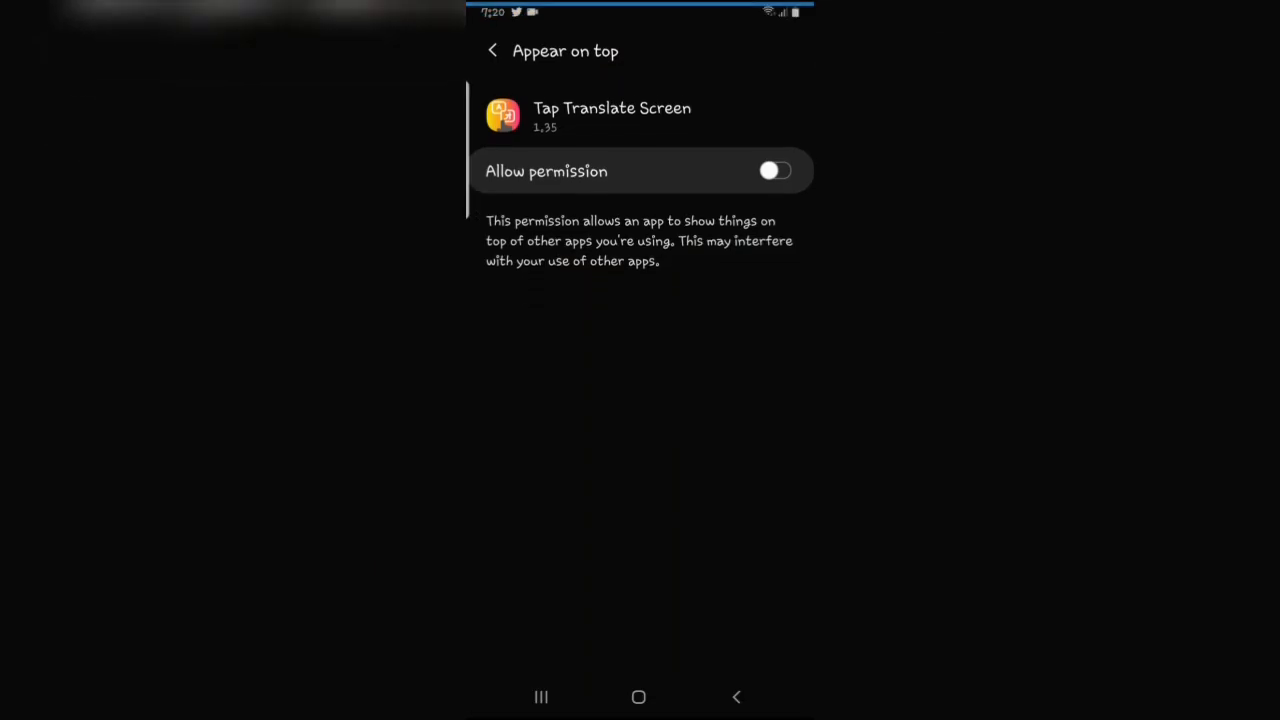
click(776, 170)
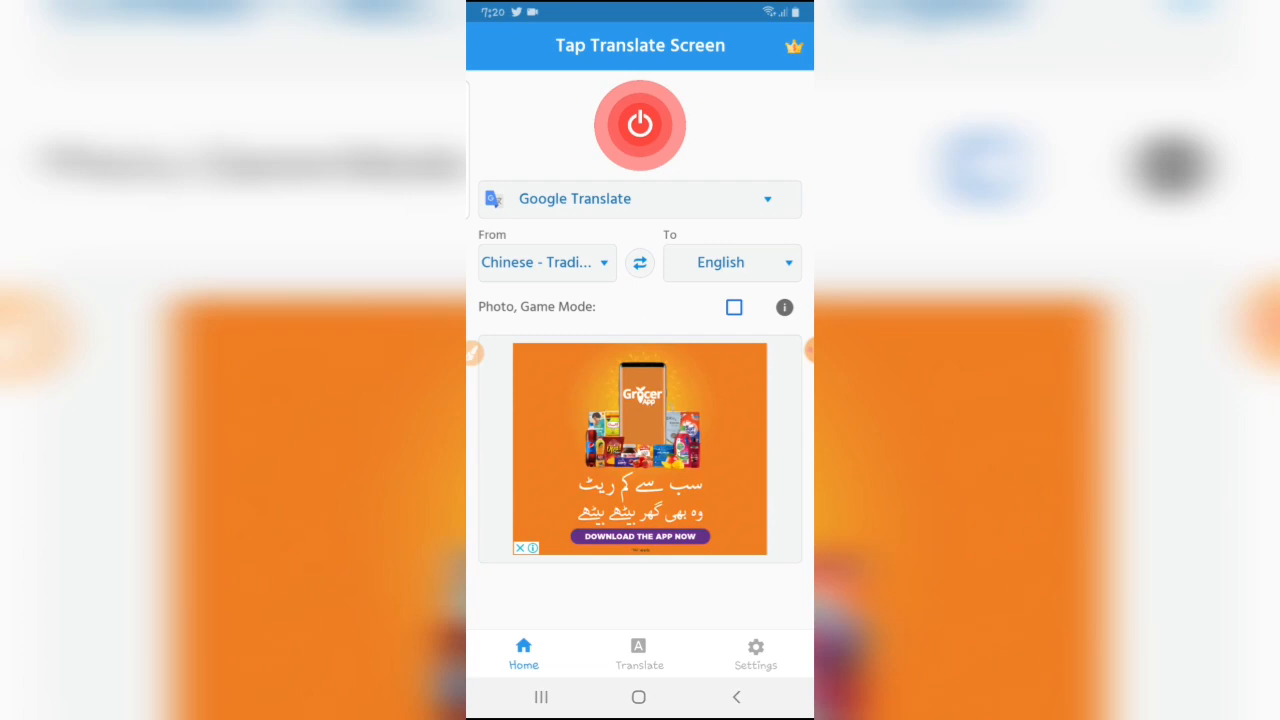
- Start the screen translator and approve screen capture
click(640, 124)
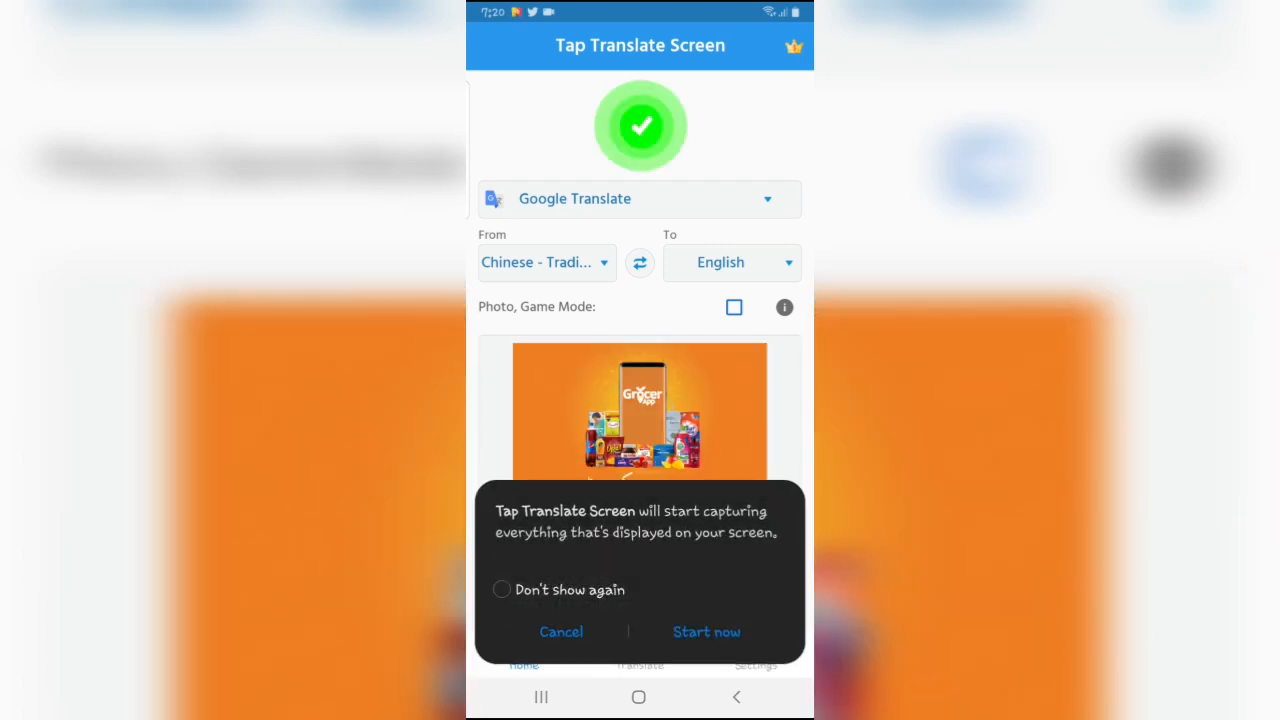
click(708, 632)
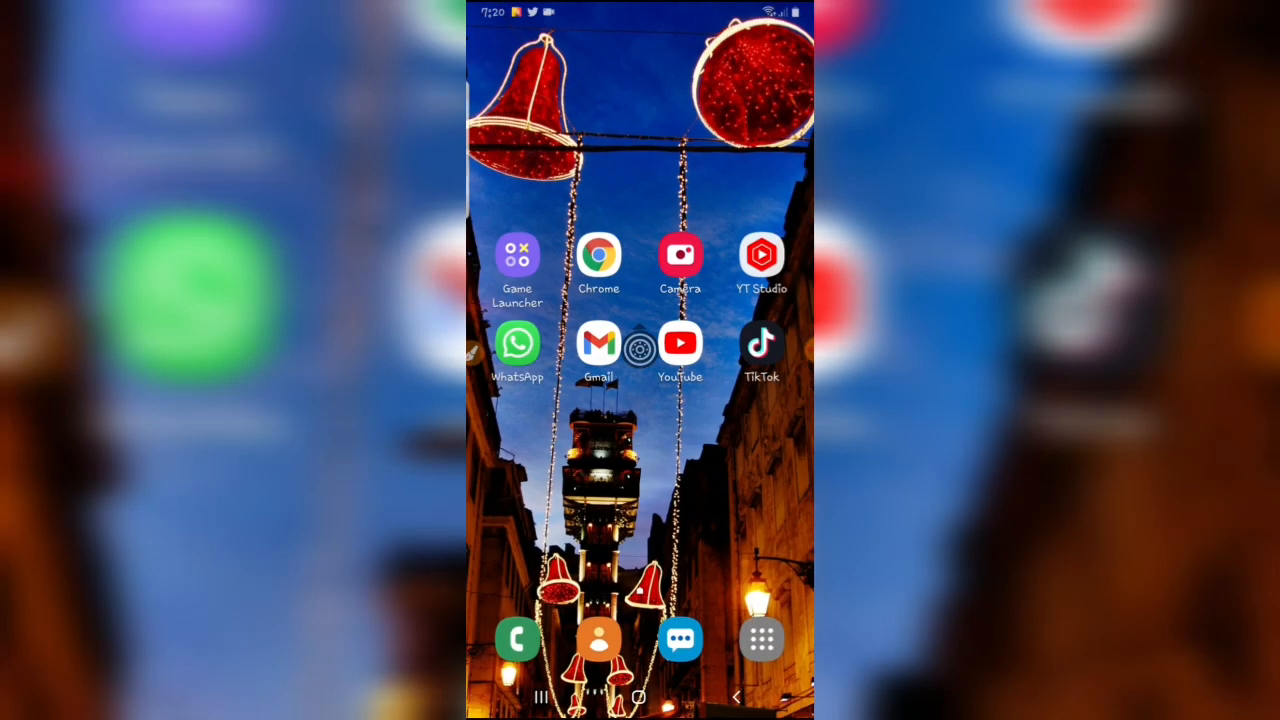
- Open 醒图 with the English overlay, view its Privacy Policy, then close it
scroll(left, 3)
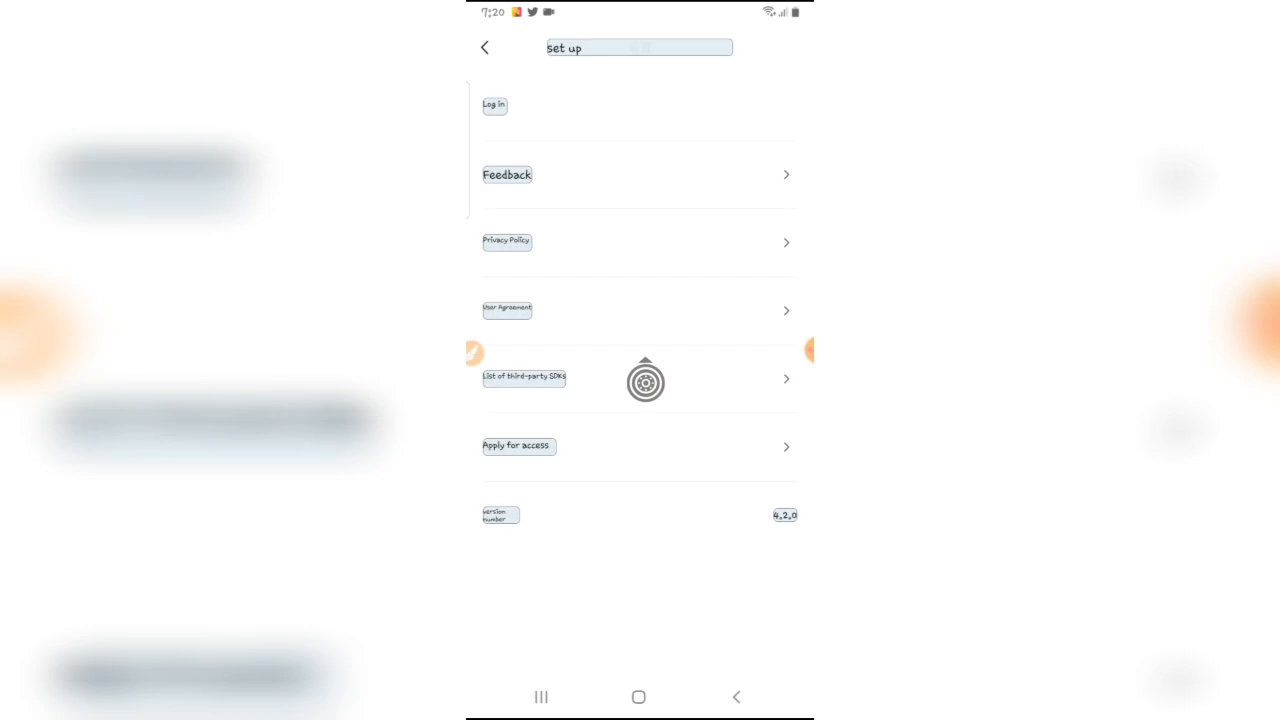
click(508, 240)
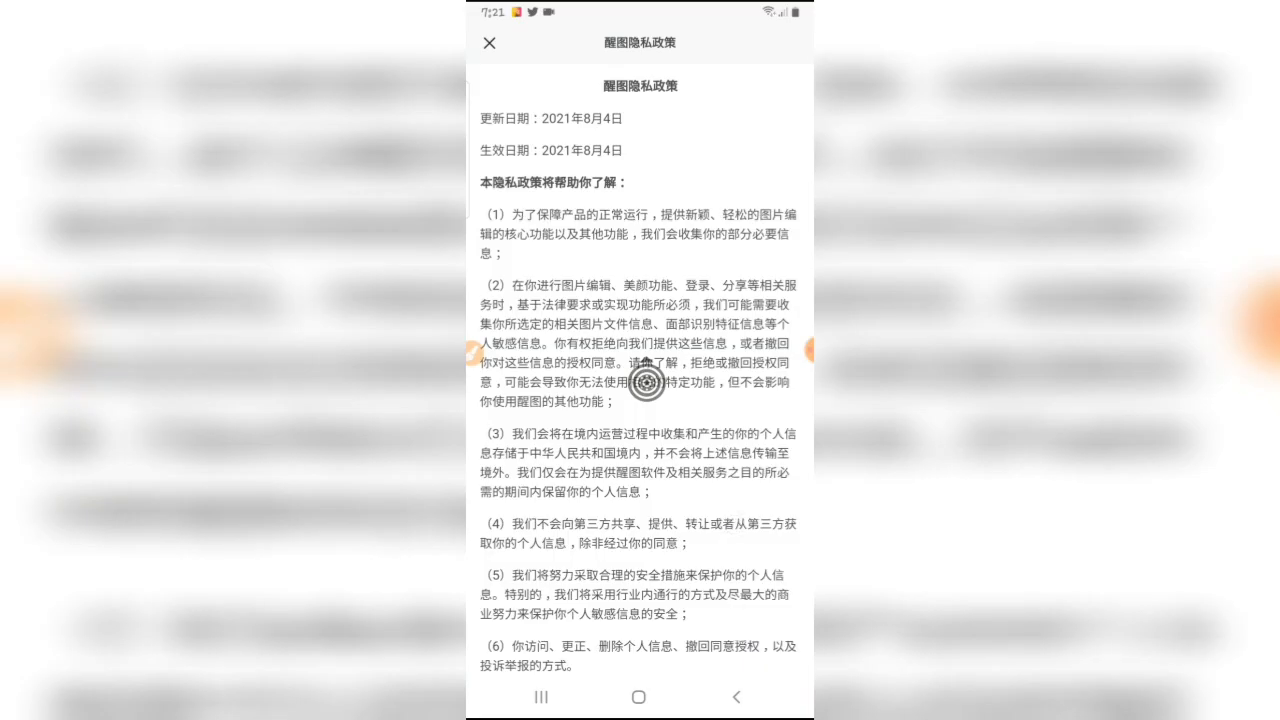
click(488, 42)
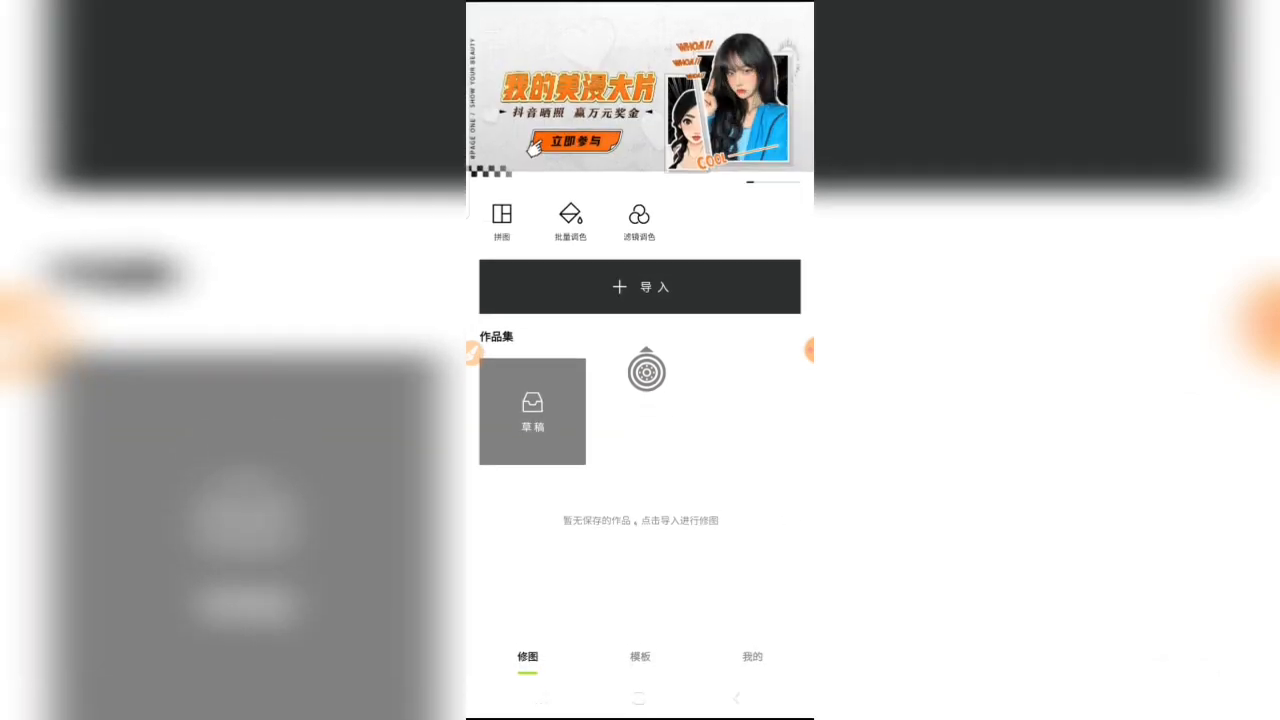